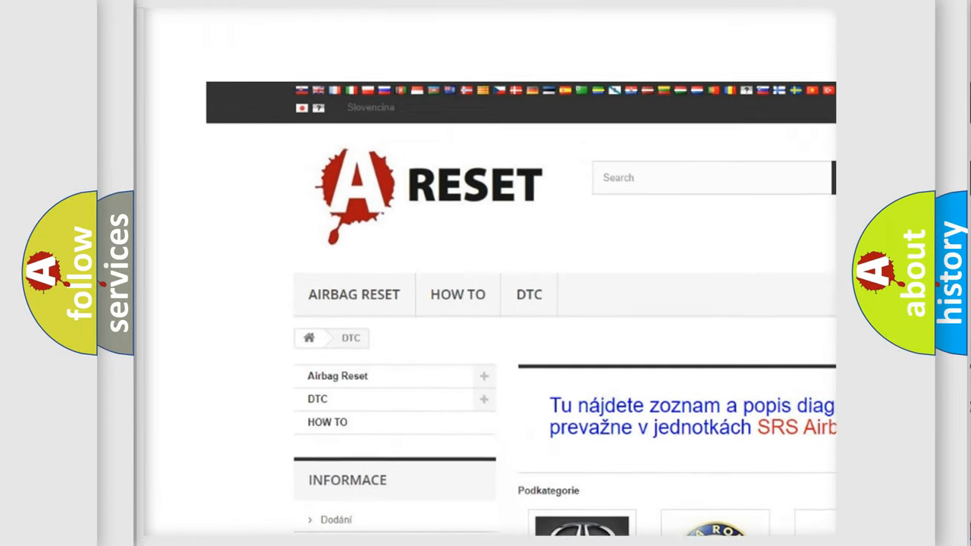
Open the Dodge DTC subcategory and scroll through its list of diagnostic trouble codes
scroll("down", 3)
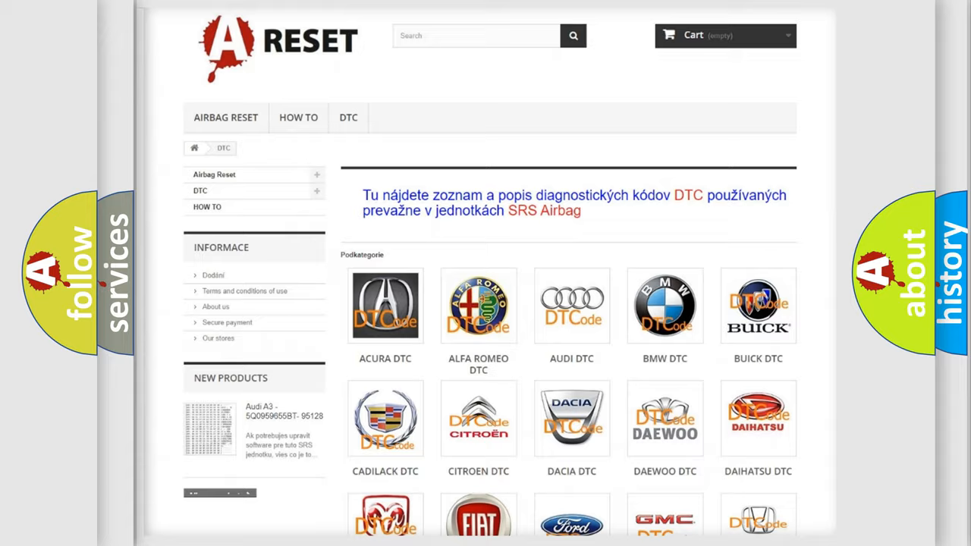
scroll("down", 3)
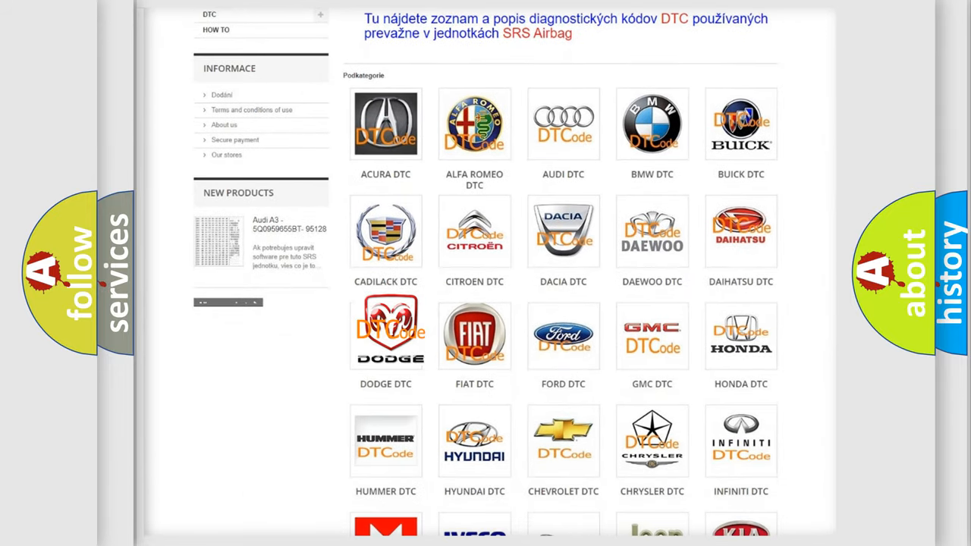
left_click(386, 334)
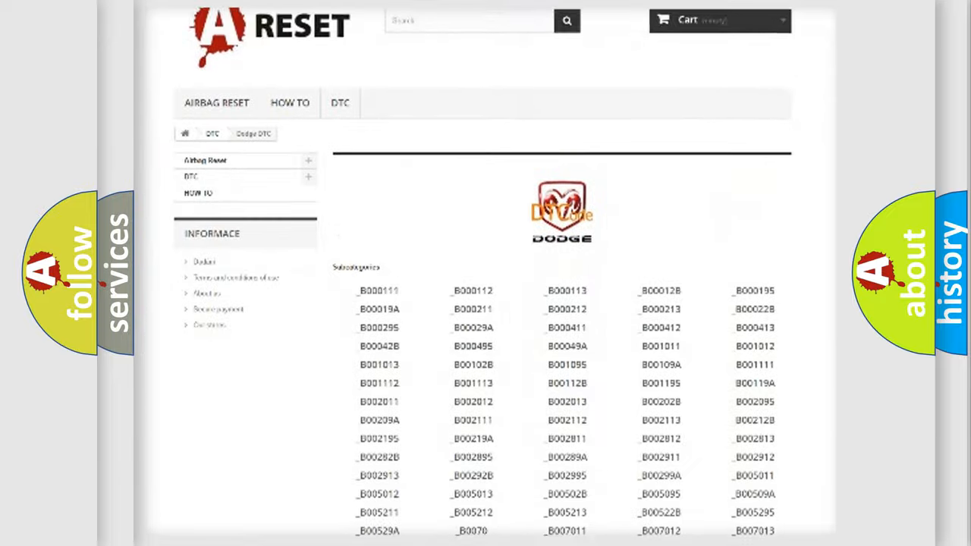
scroll("down", 3)
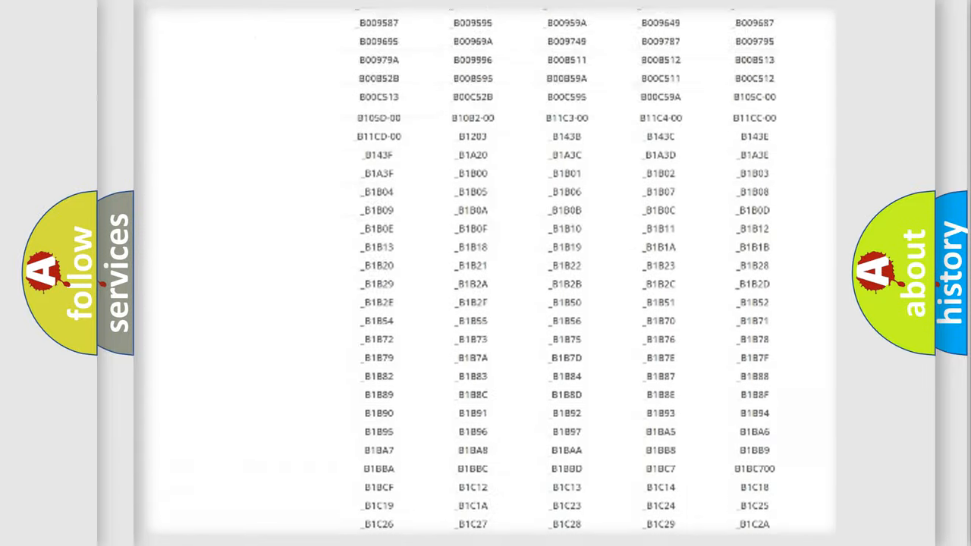